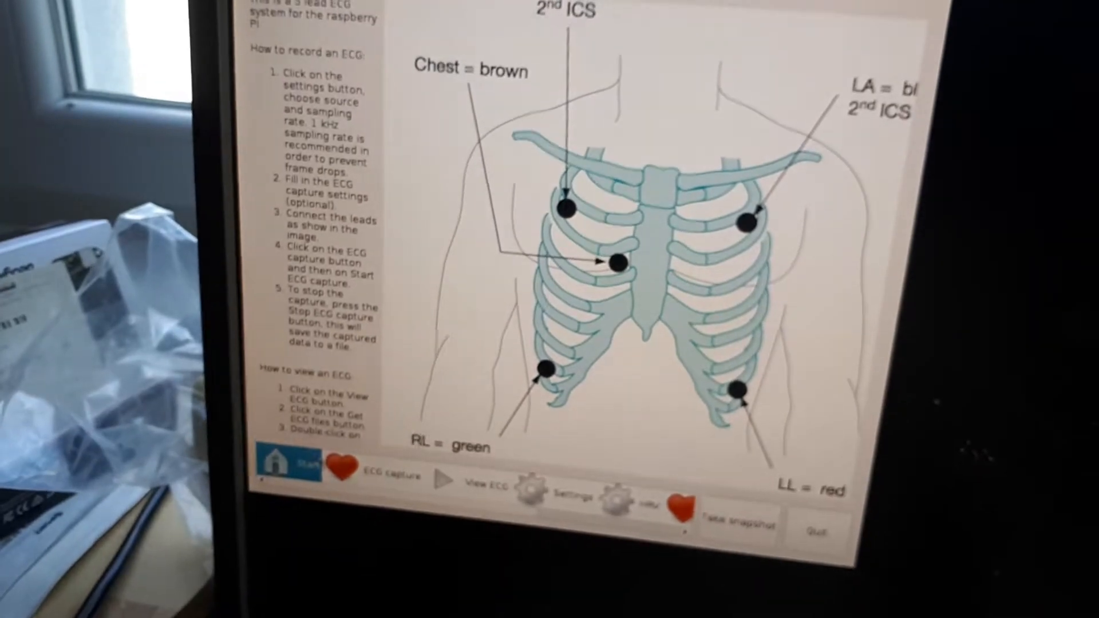
Bring up the Settings panel with ECG source, 500 Hz sample rate and capture fields
left_click(572, 498)
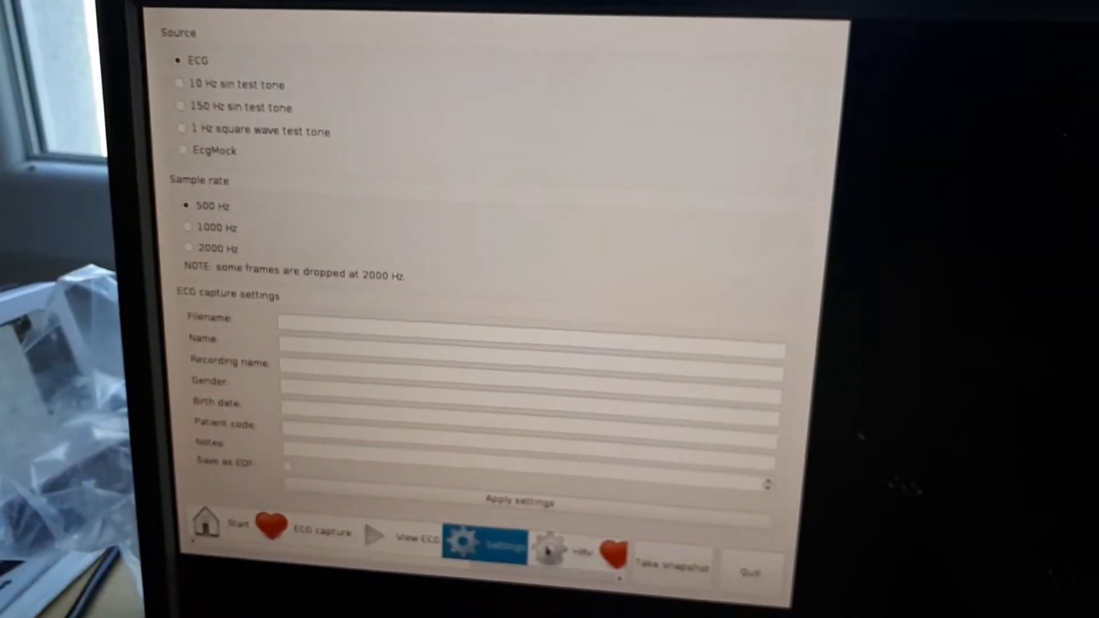